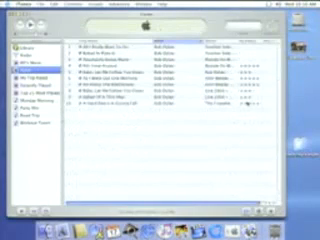
{"action": "left_click", "coordinate": [160, 102]}
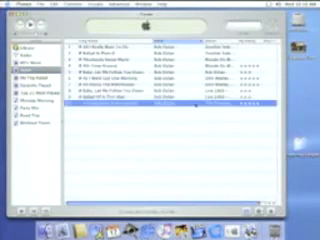